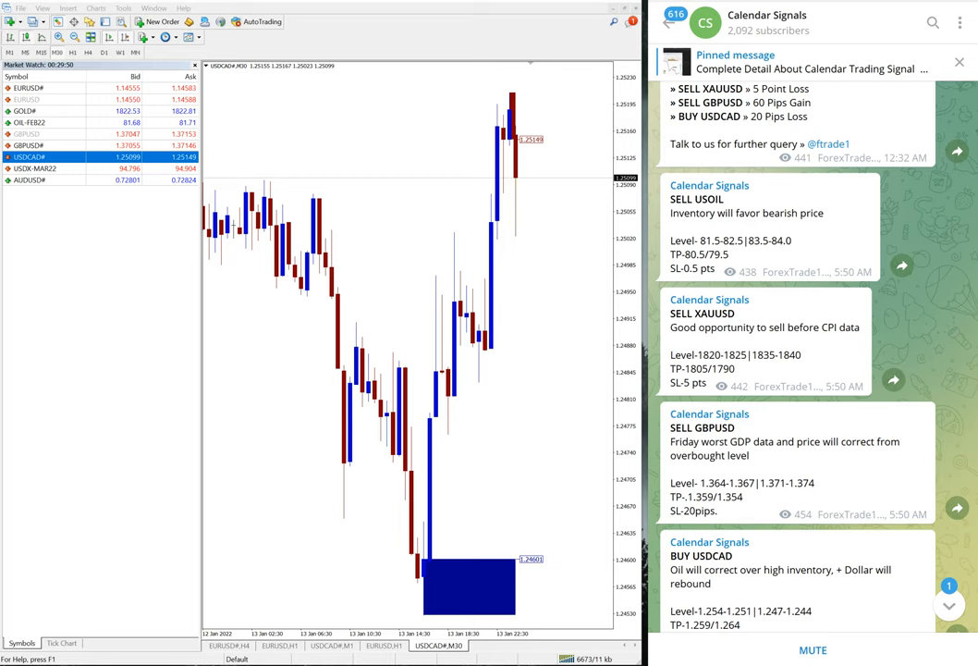
mouse_move(114, 491)
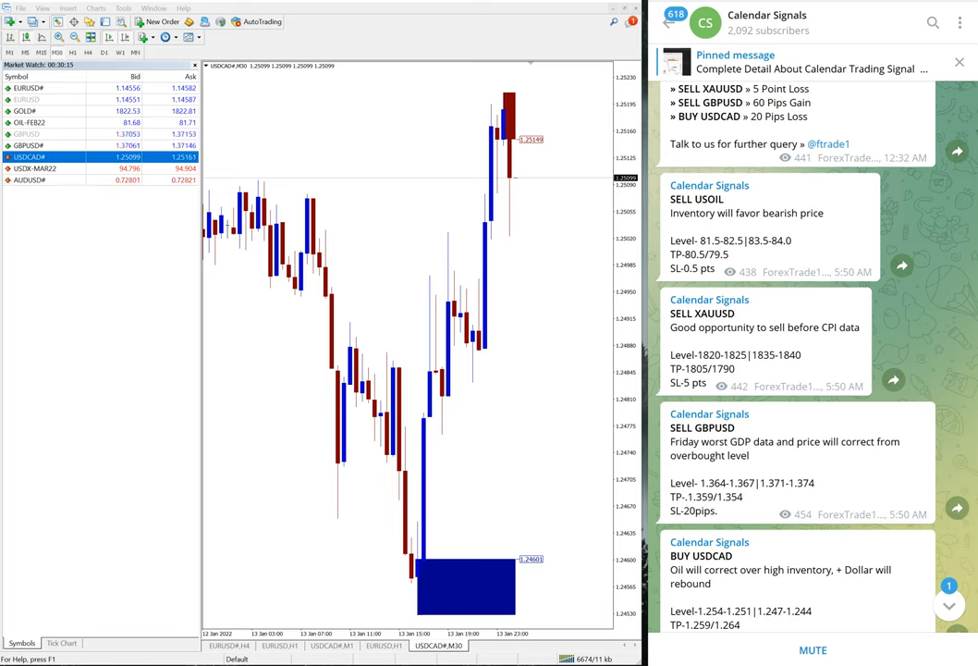
Scroll the Calendar Signals chat so the SELL USOIL, XAUUSD, GBPUSD and BUY USDCAD posts show fully.
scroll(down, 3)
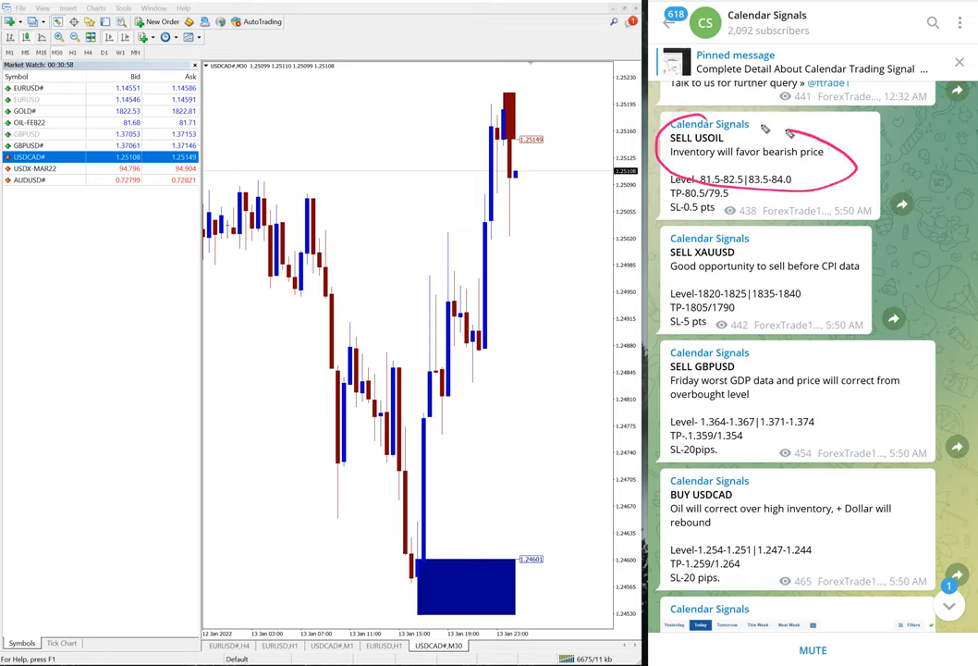
drag(712, 220, 892, 277)
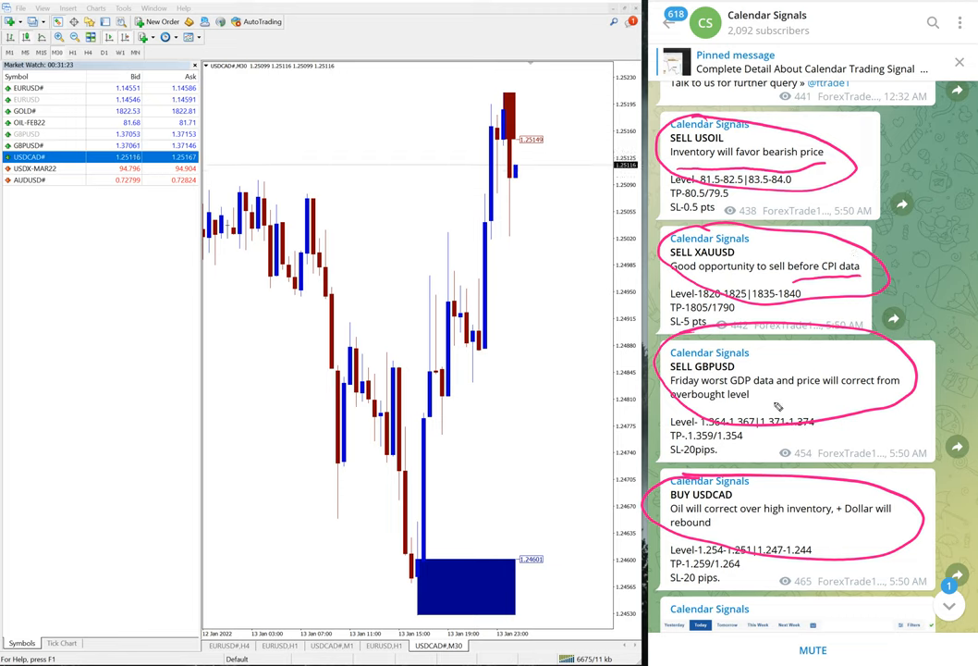
mouse_move(673, 407)
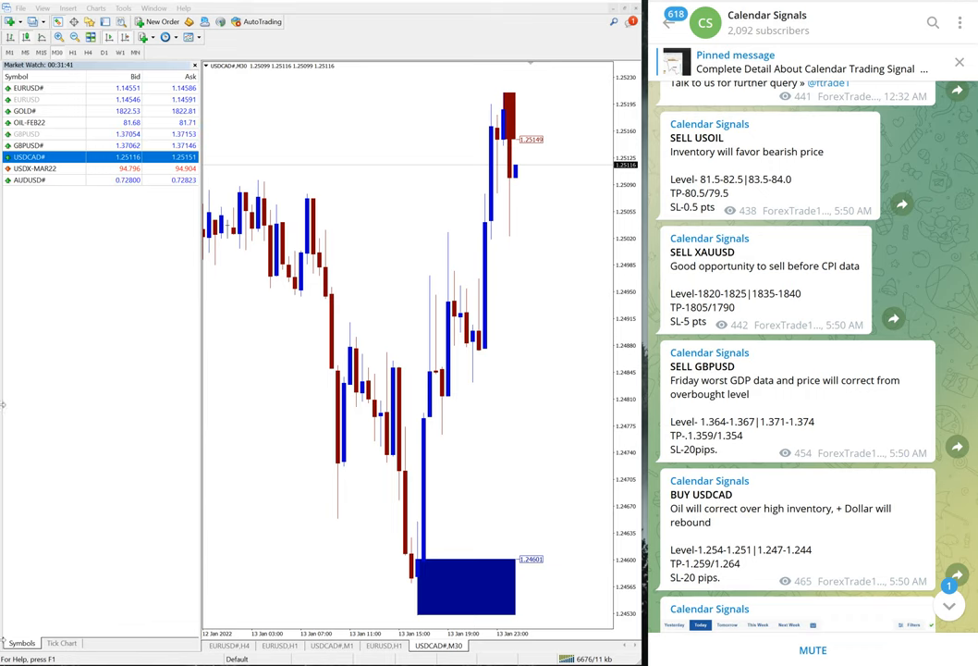
mouse_move(545, 157)
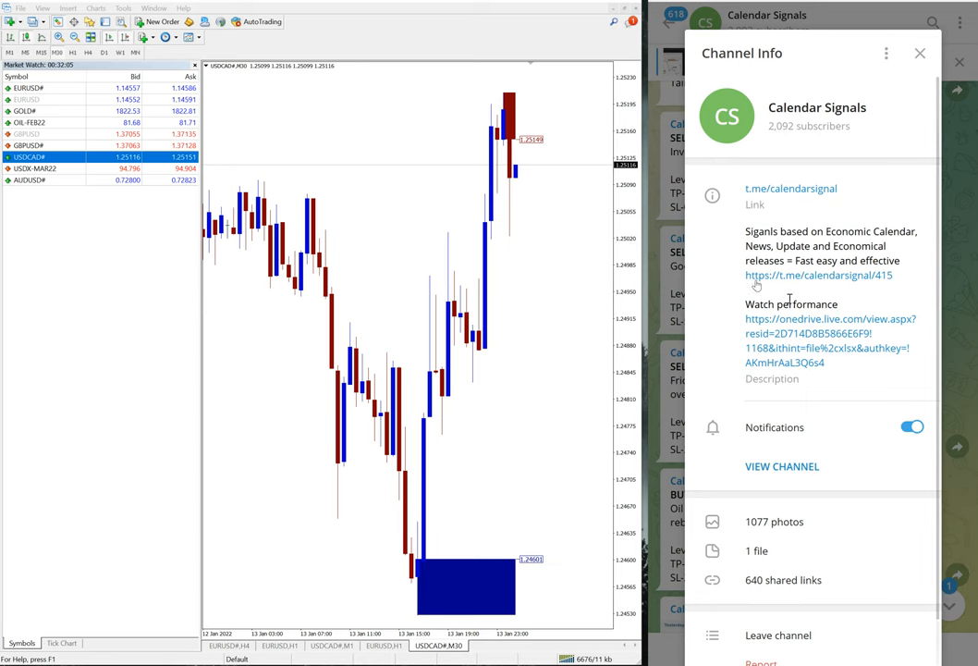
Close the channel info panel and scroll down to the SELL USOIL performance post with the $500 loss.
click(919, 53)
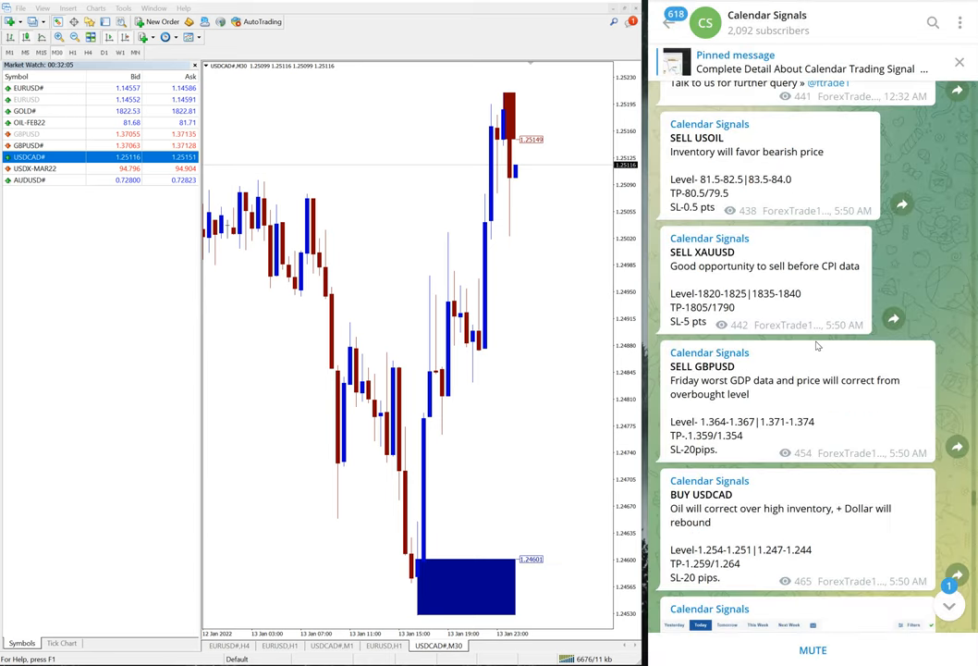
scroll(down, 3)
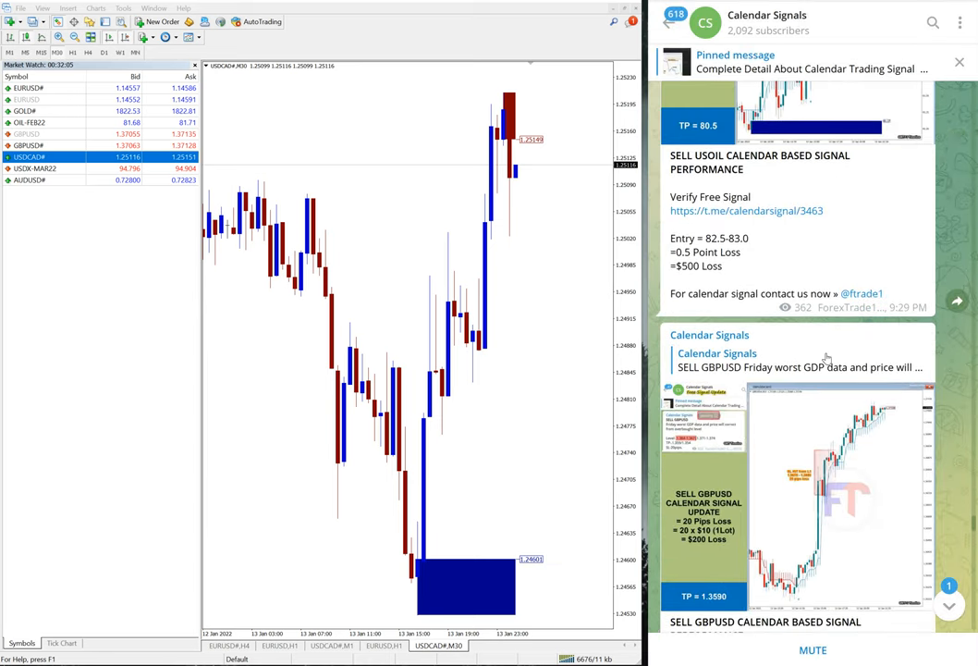
scroll(down, 3)
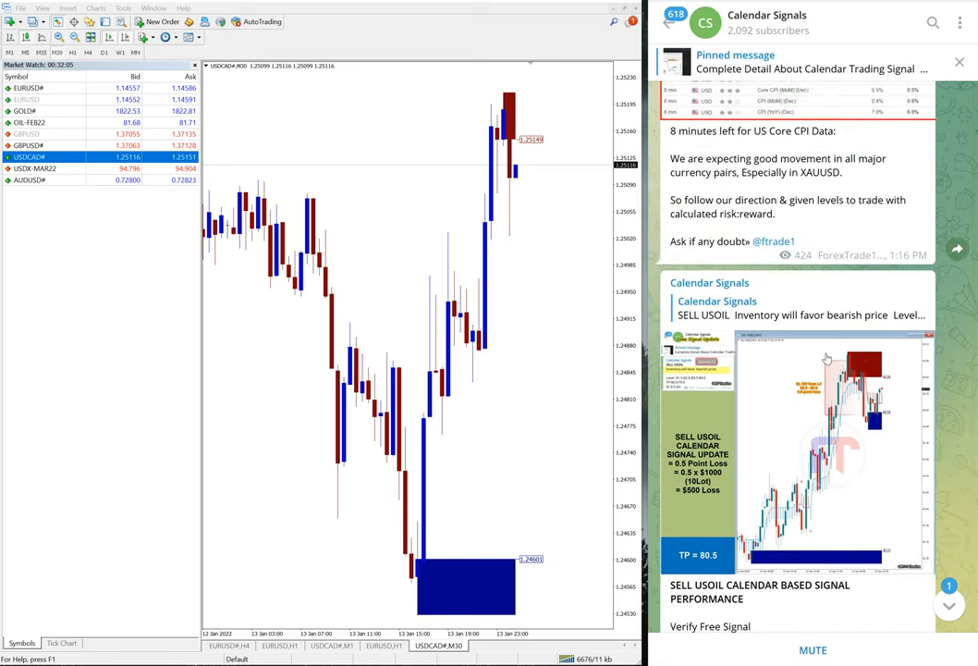
scroll(down, 3)
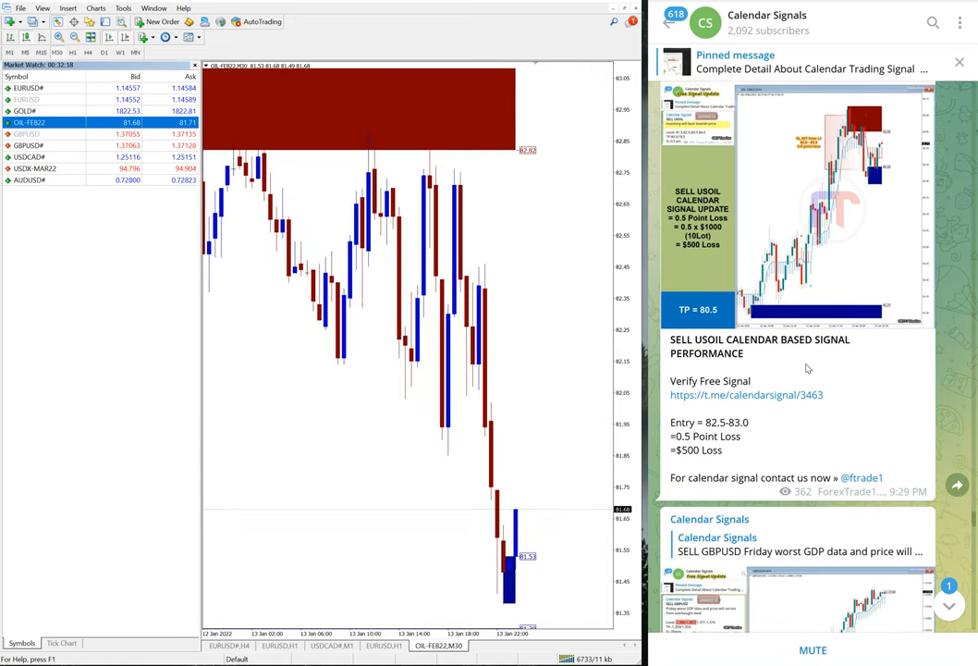
mouse_move(686, 318)
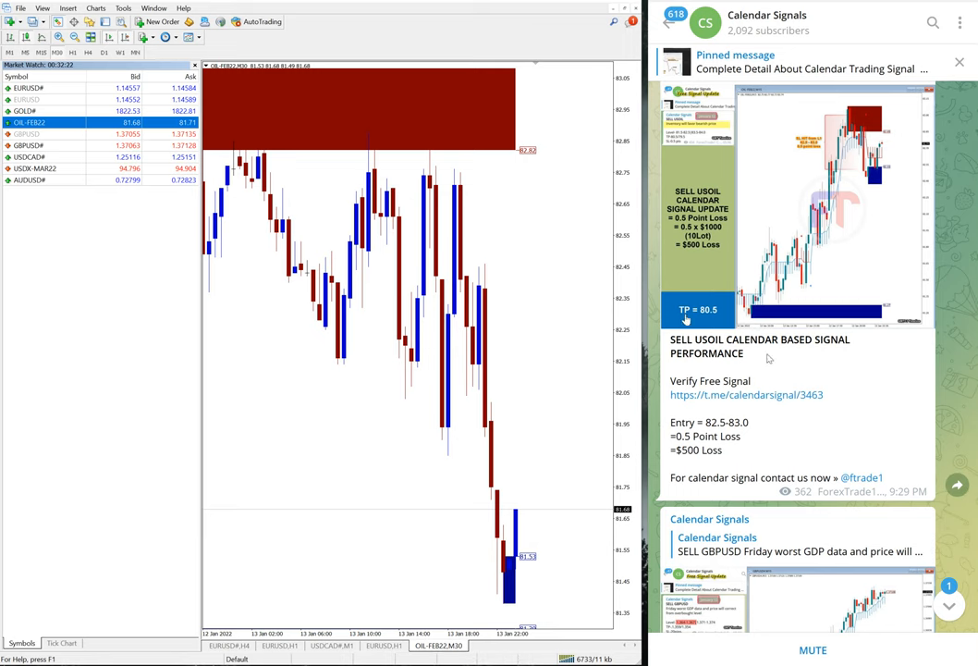
mouse_move(801, 415)
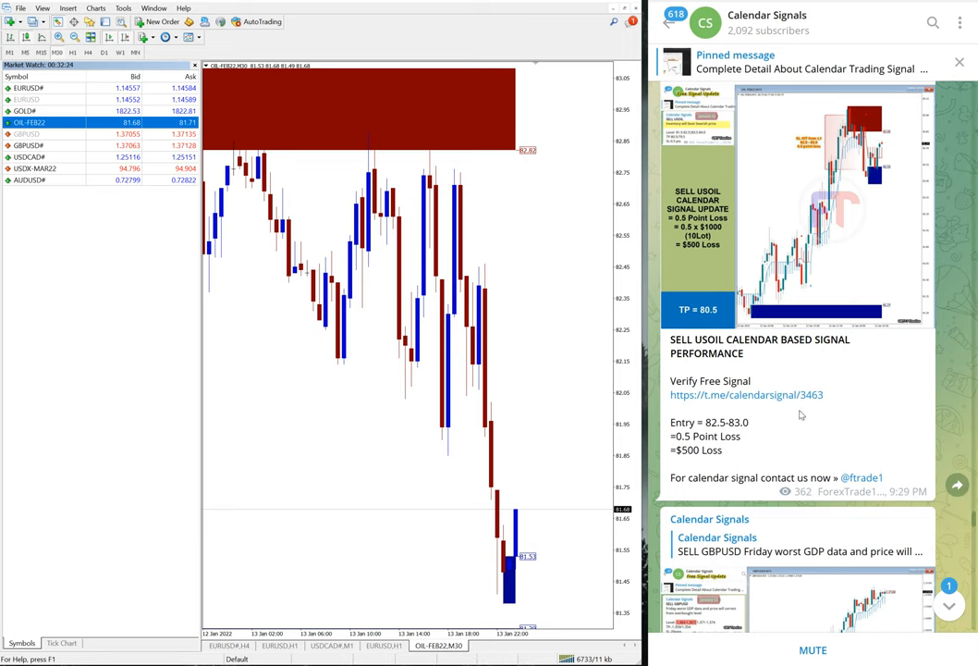
Scroll past the January 12 summary to the SELL USOIL post: exit 81.4, $1500 profit.
scroll(down, 3)
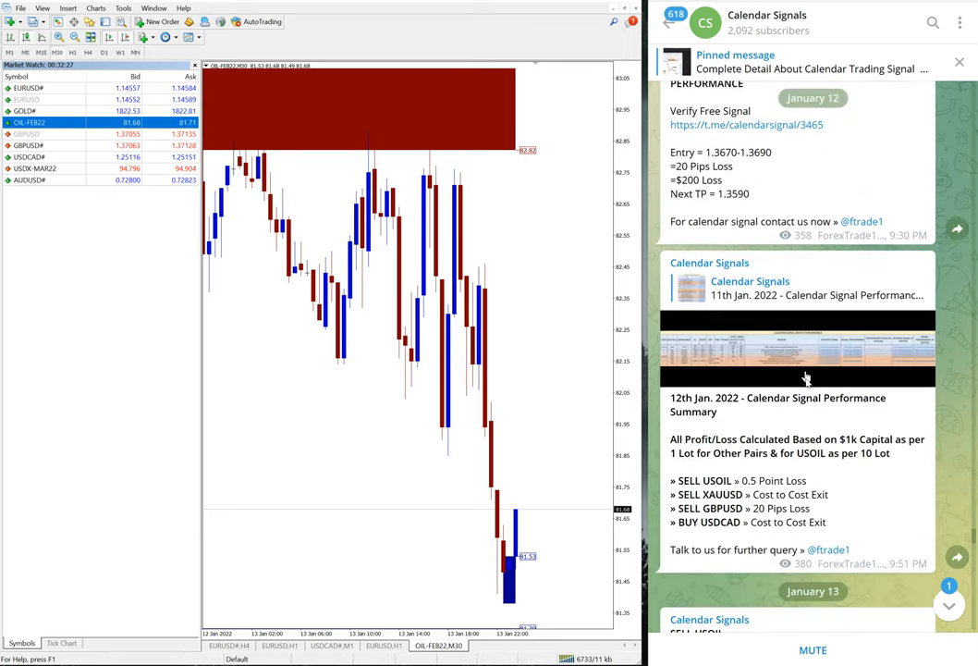
scroll(down, 3)
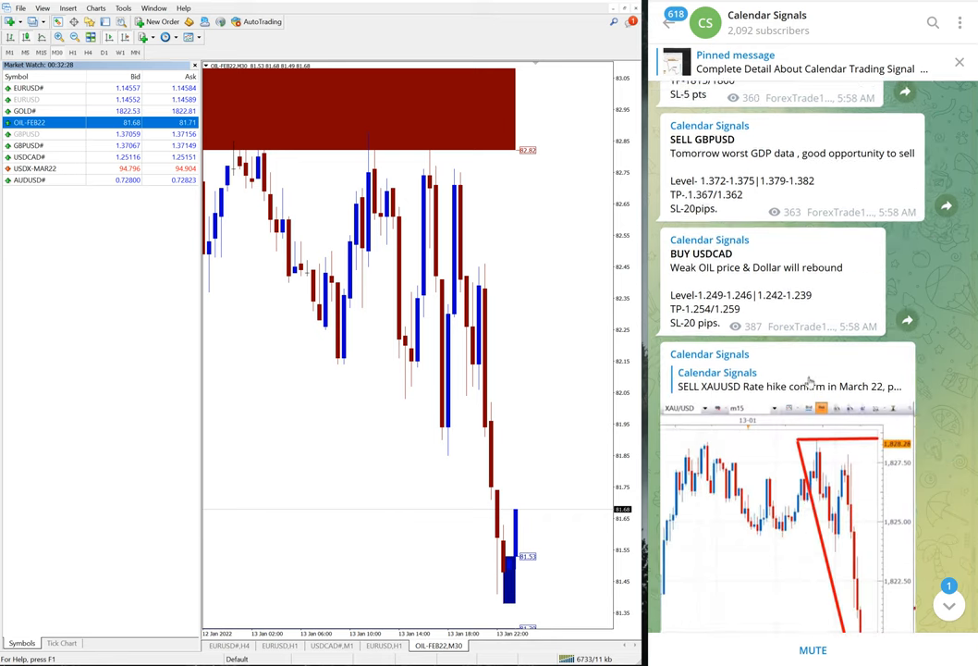
scroll(down, 3)
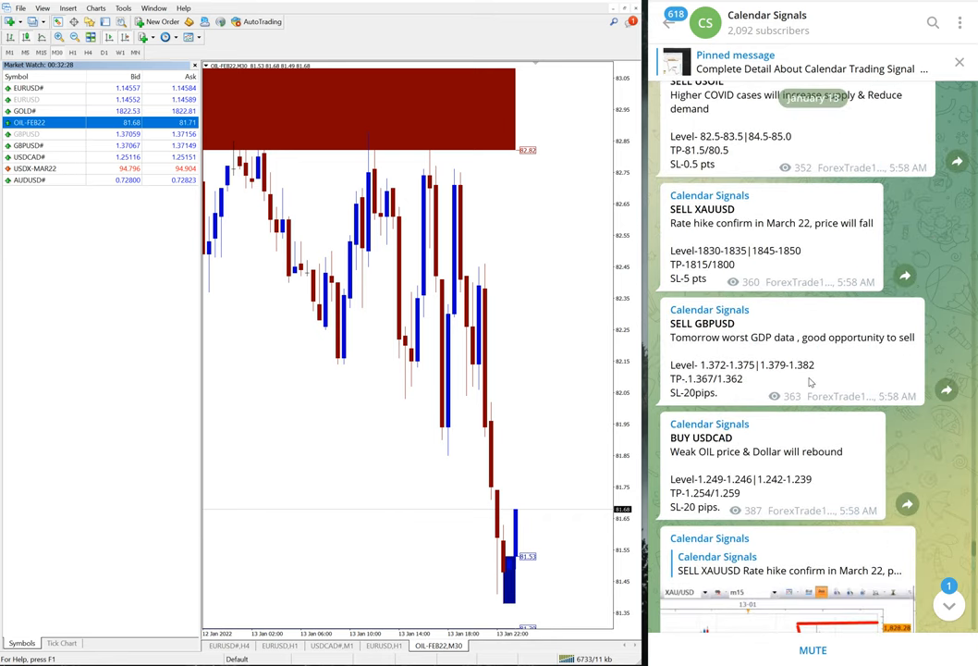
scroll(down, 3)
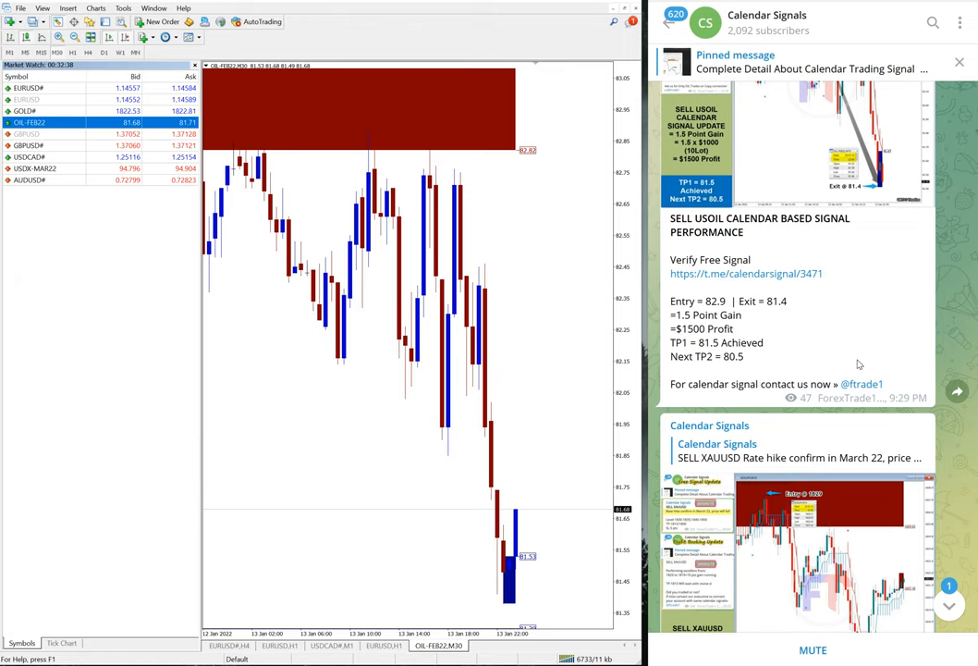
mouse_move(511, 97)
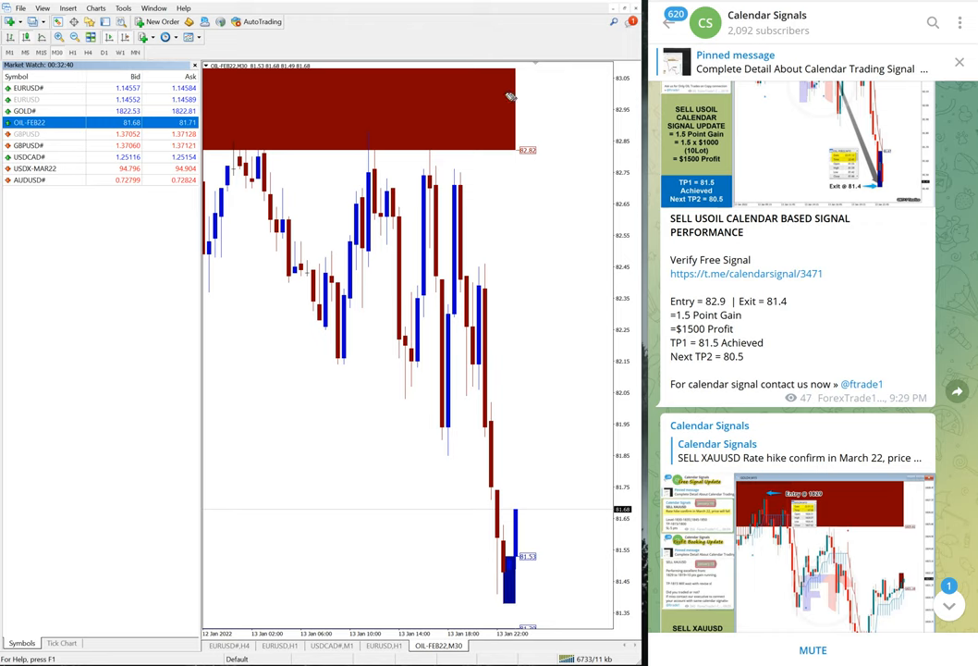
drag(434, 92, 546, 162)
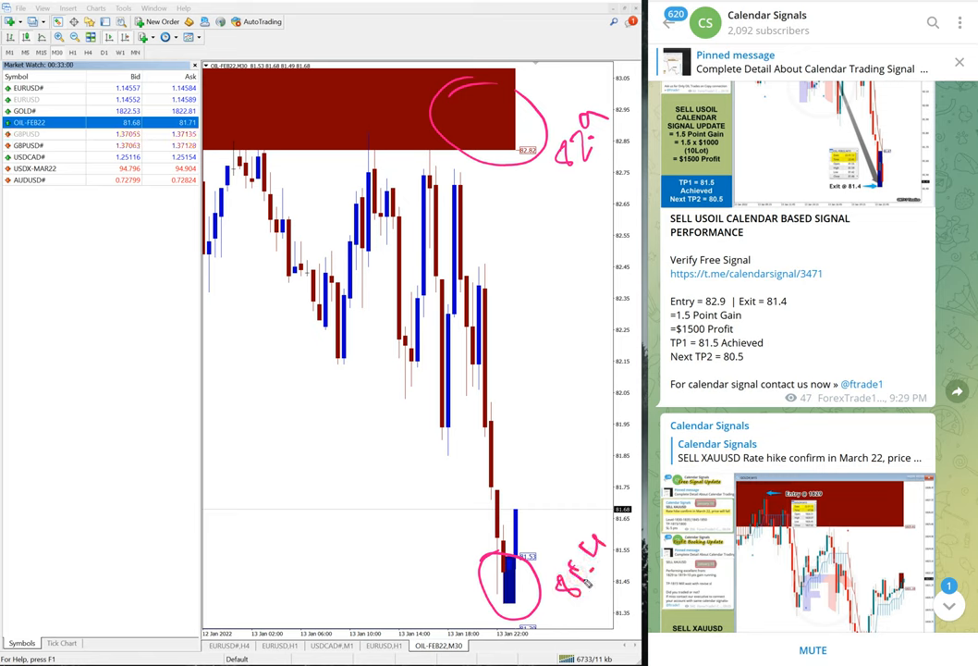
drag(418, 148, 525, 555)
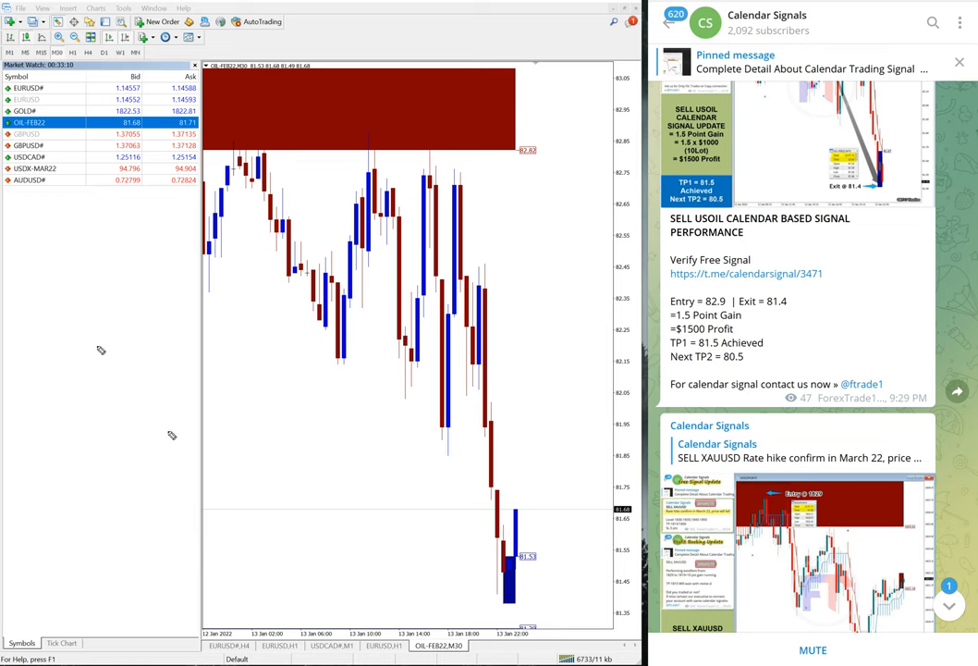
mouse_move(769, 360)
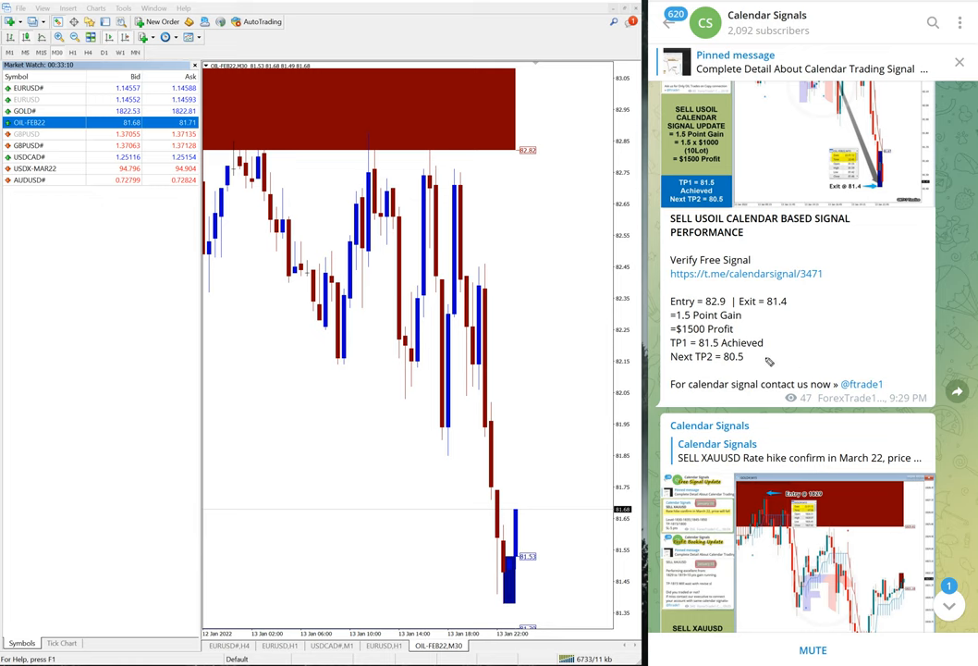
Show the SELL XAUUSD post (entry 1829, exit 1812) and the GOLD# M30 chart.
scroll(down, 3)
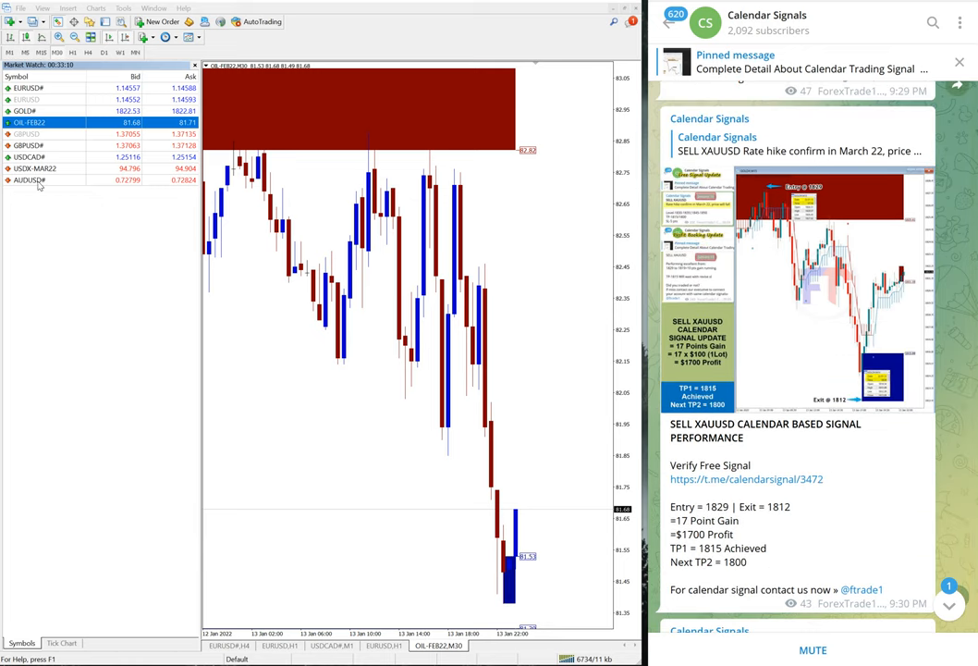
click(25, 111)
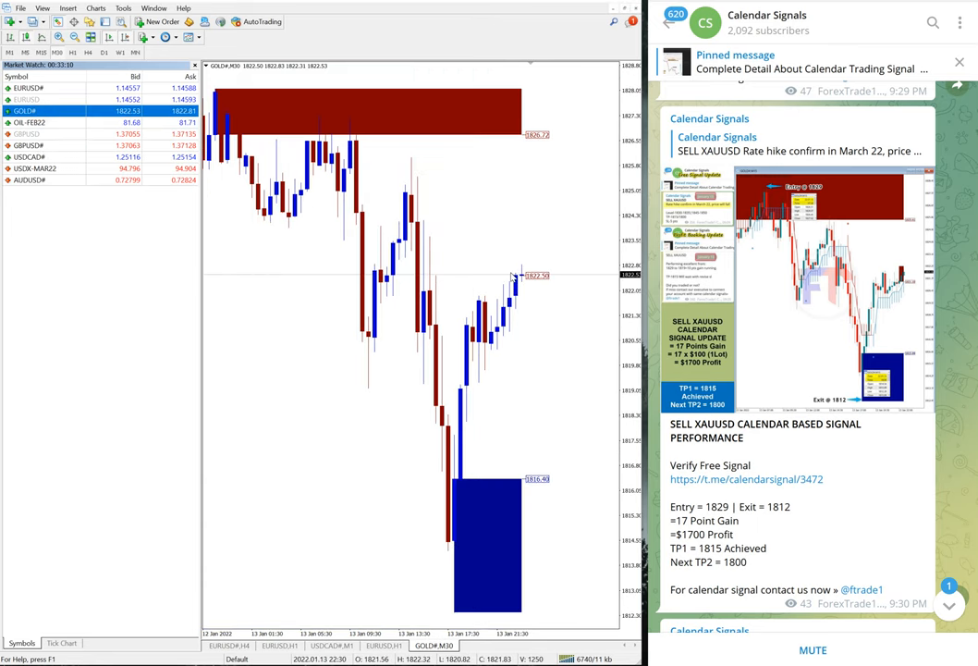
mouse_move(554, 312)
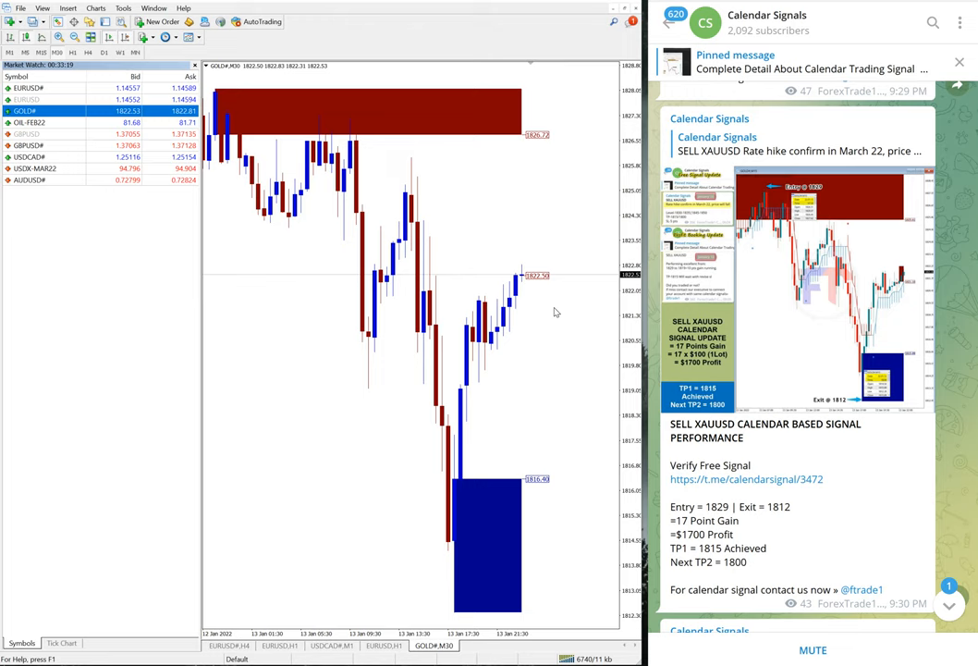
mouse_move(444, 145)
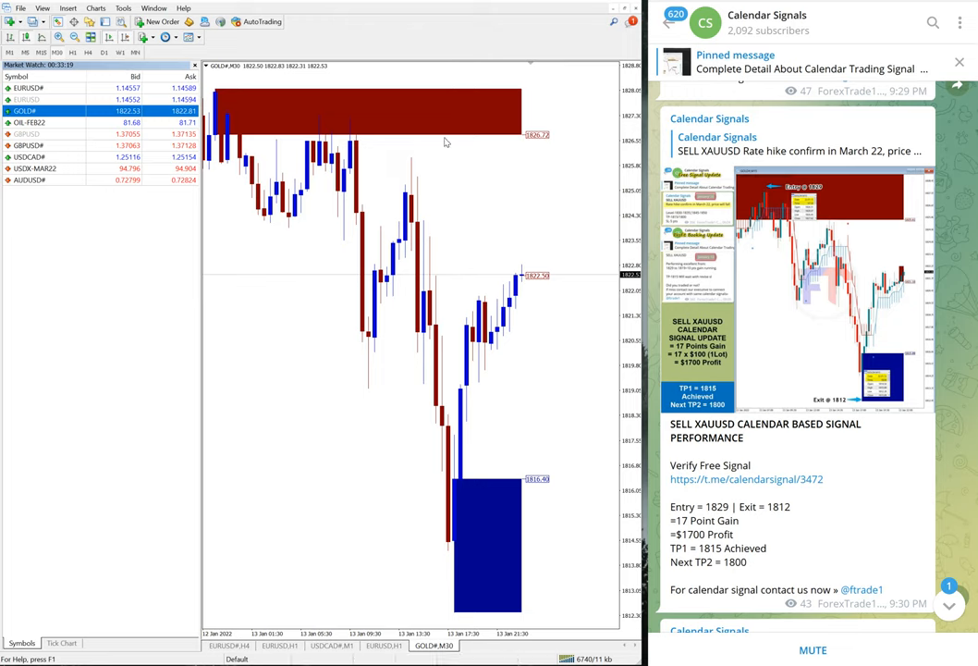
drag(444, 87, 531, 148)
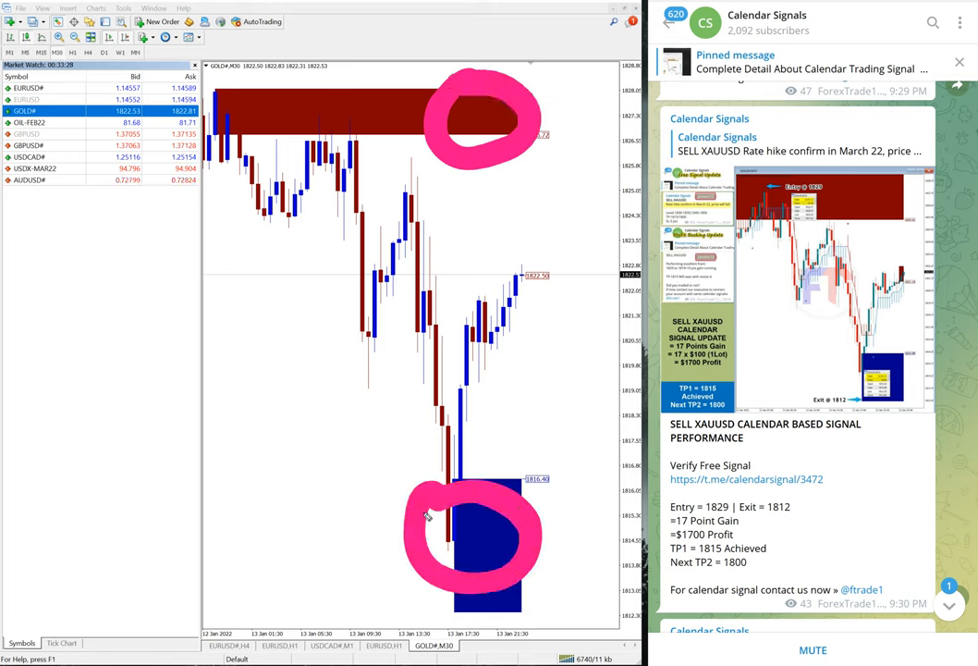
drag(379, 158, 453, 462)
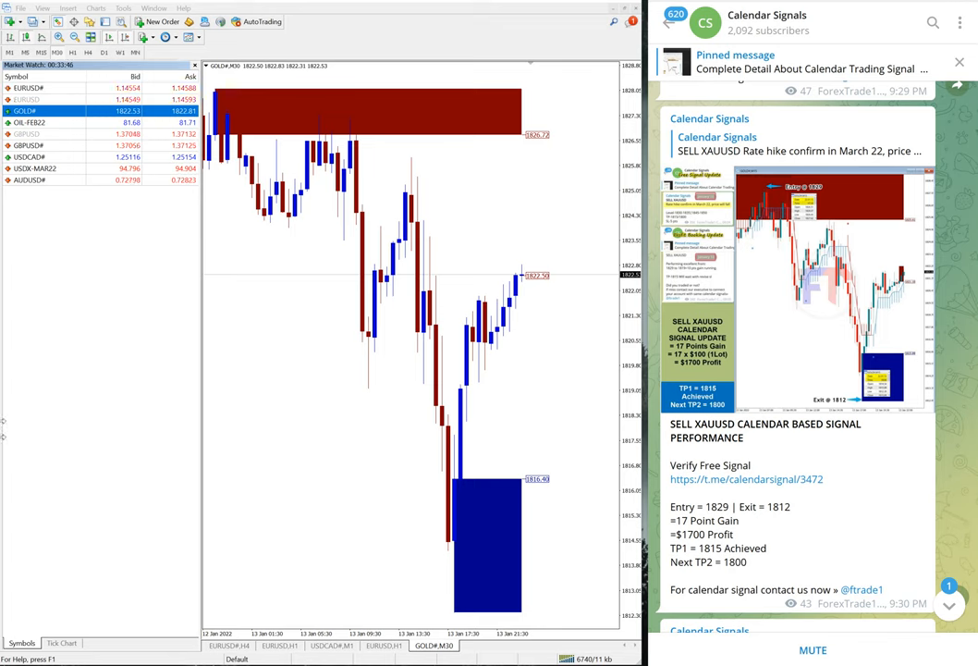
Show the SELL GBPUSD post (entry 1.3750, exit 1.3700) and the GBPUSD# chart.
scroll(down, 3)
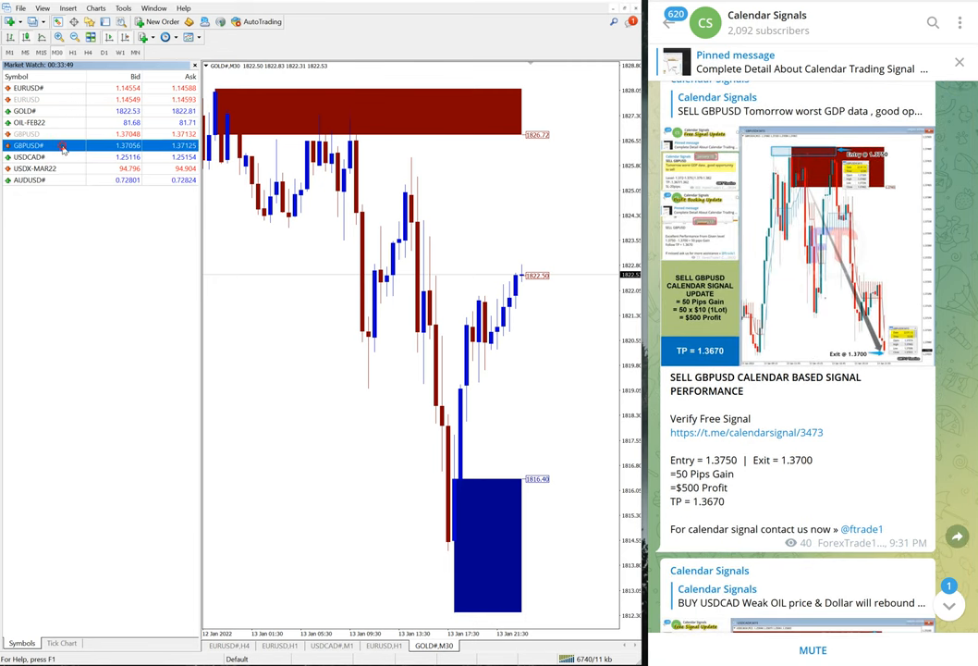
double_click(27, 145)
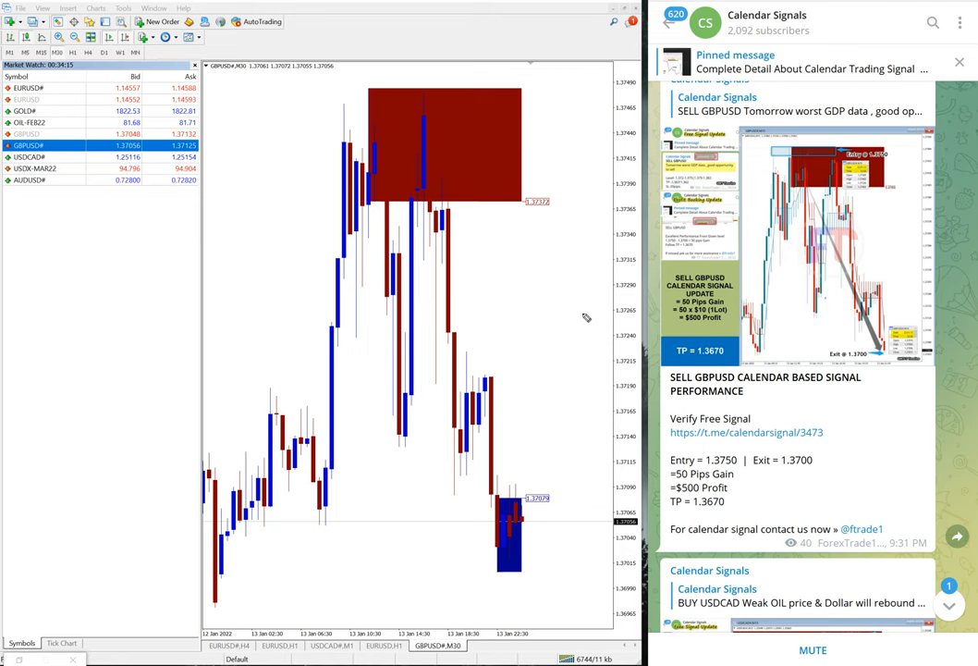
Scroll to the BUY USDCAD $400-profit post and open the Calendar Signals channel info.
scroll(down, 3)
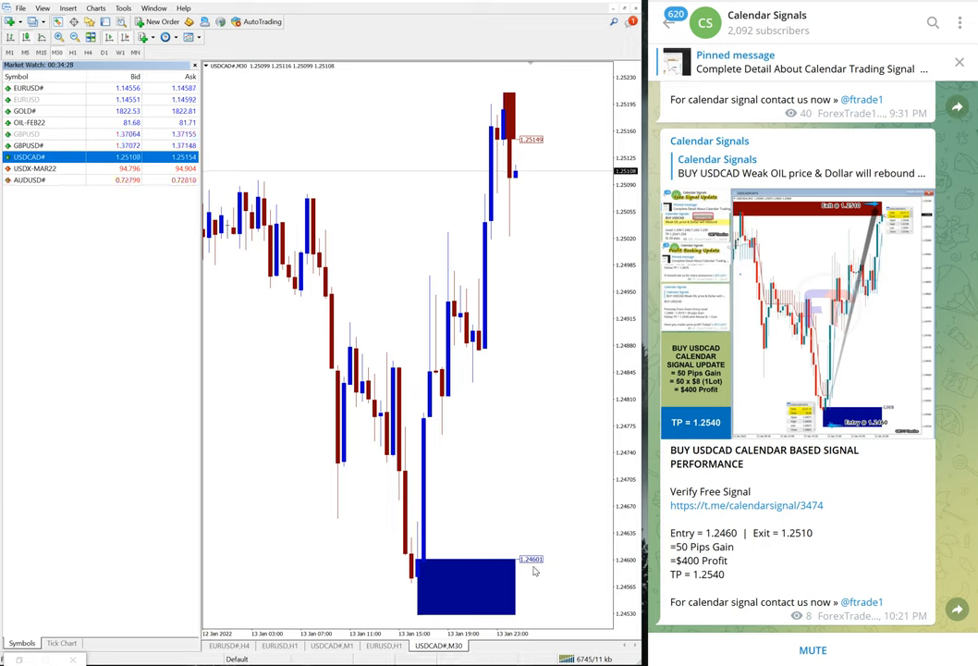
mouse_move(509, 572)
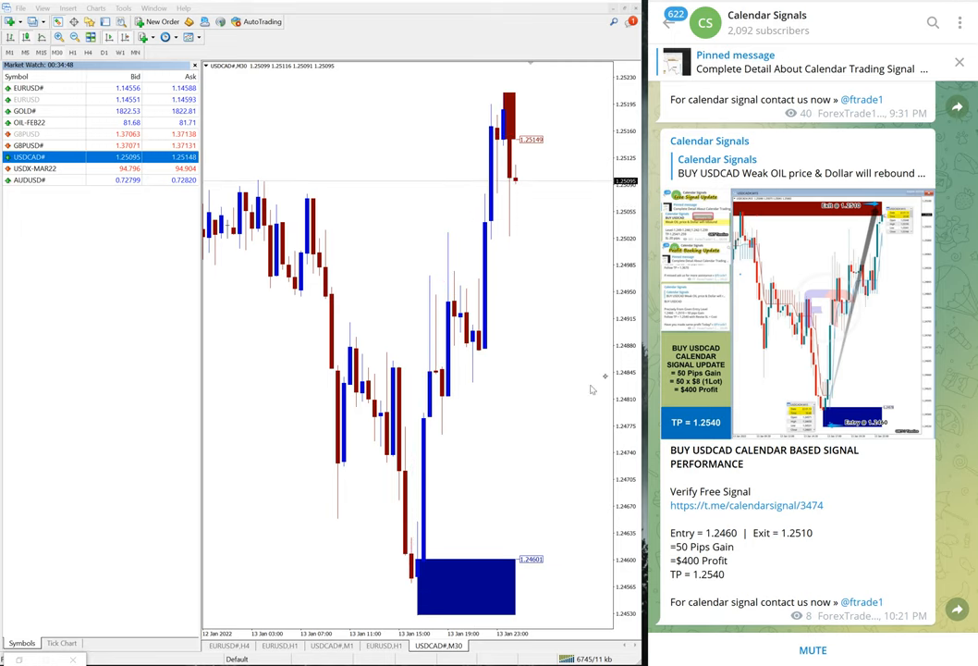
click(767, 15)
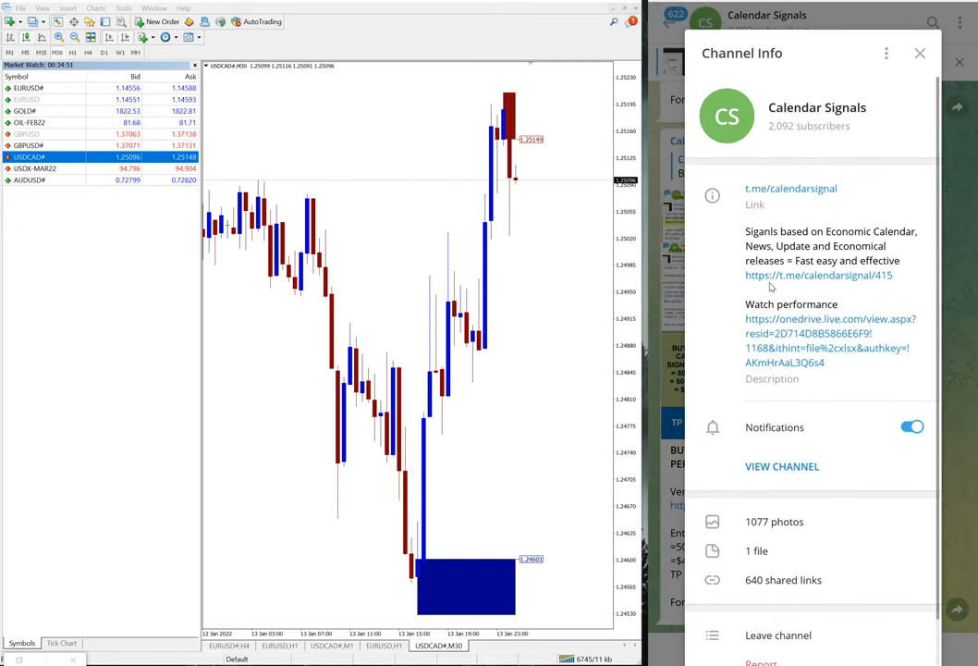